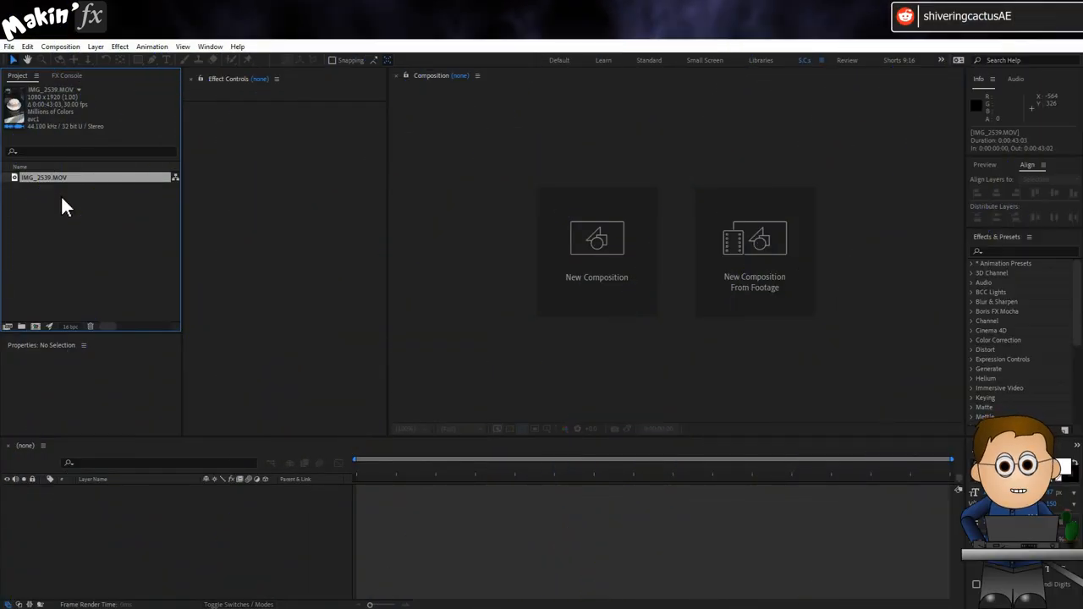
mouse_move(59, 193)
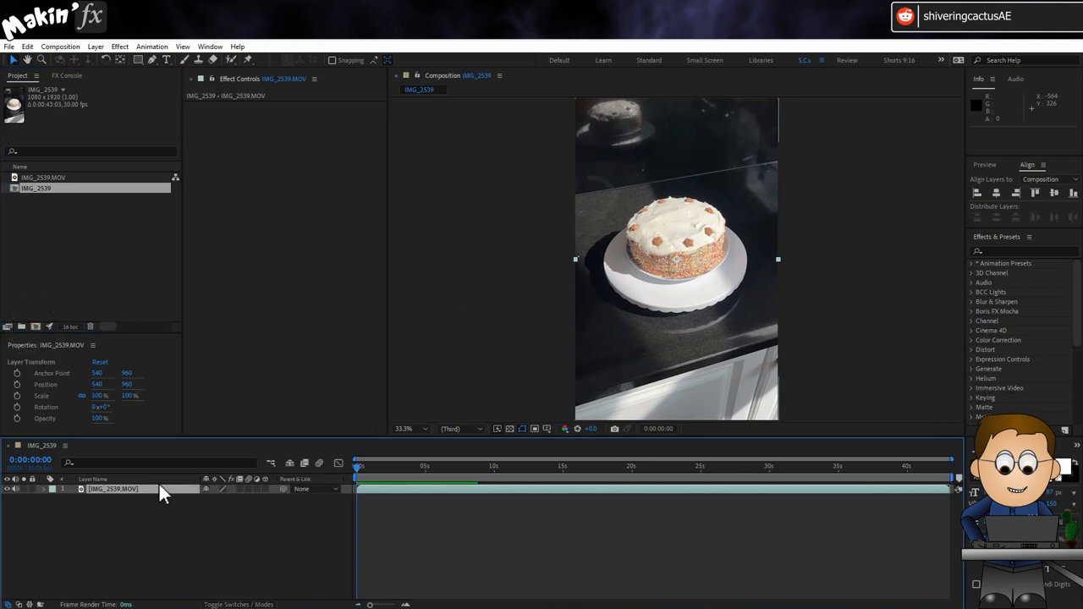
Open the Window menu to reach panels and scripts after building the IMG_2539 composition
left_click(210, 46)
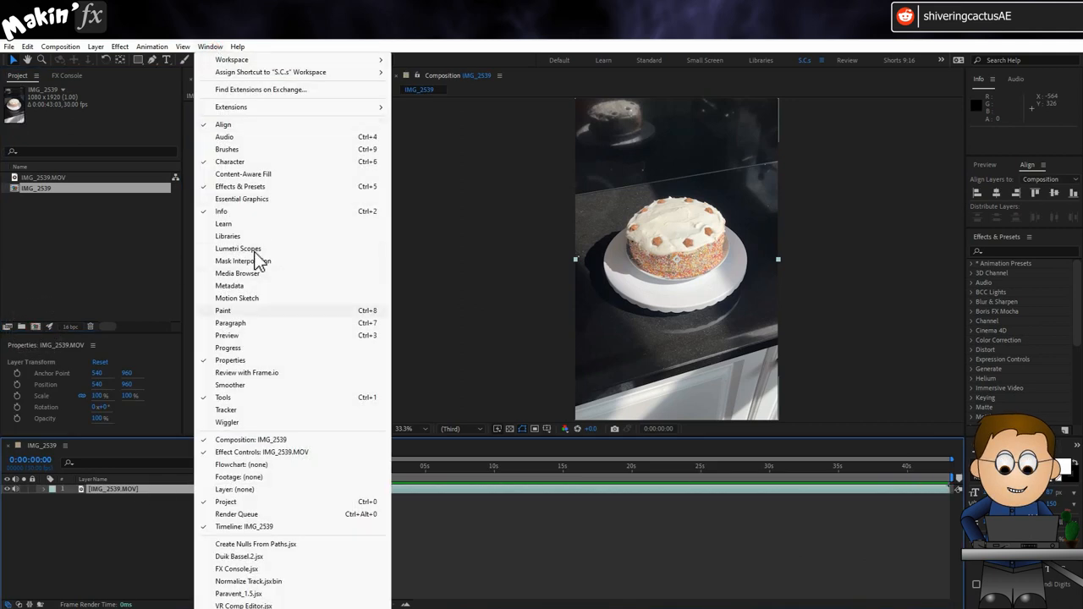
Open the Tracker panel and run Track Camera on the cake footage
left_click(225, 409)
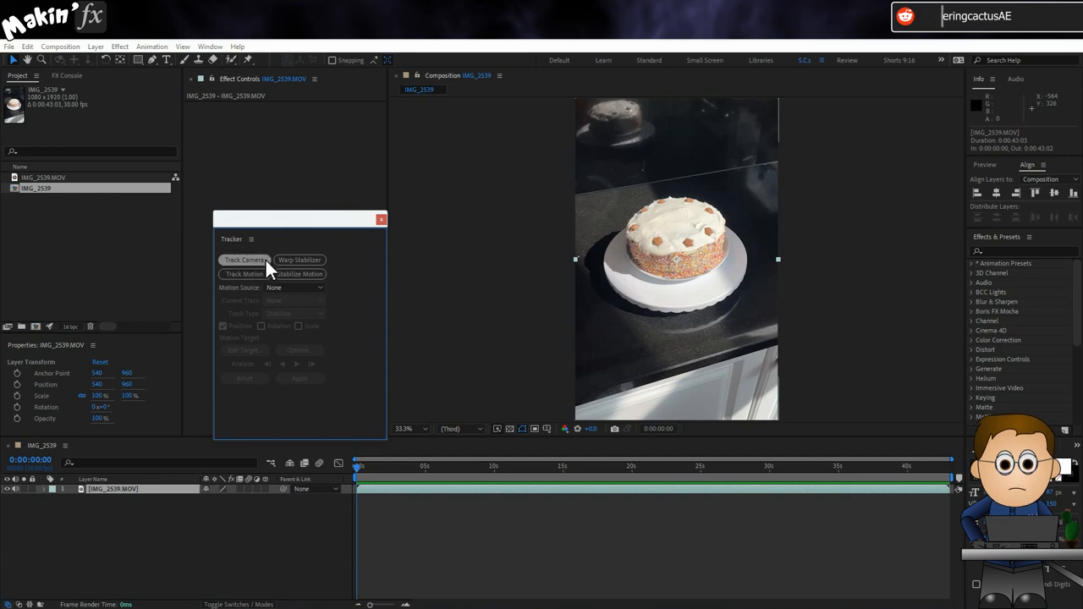
left_click(244, 260)
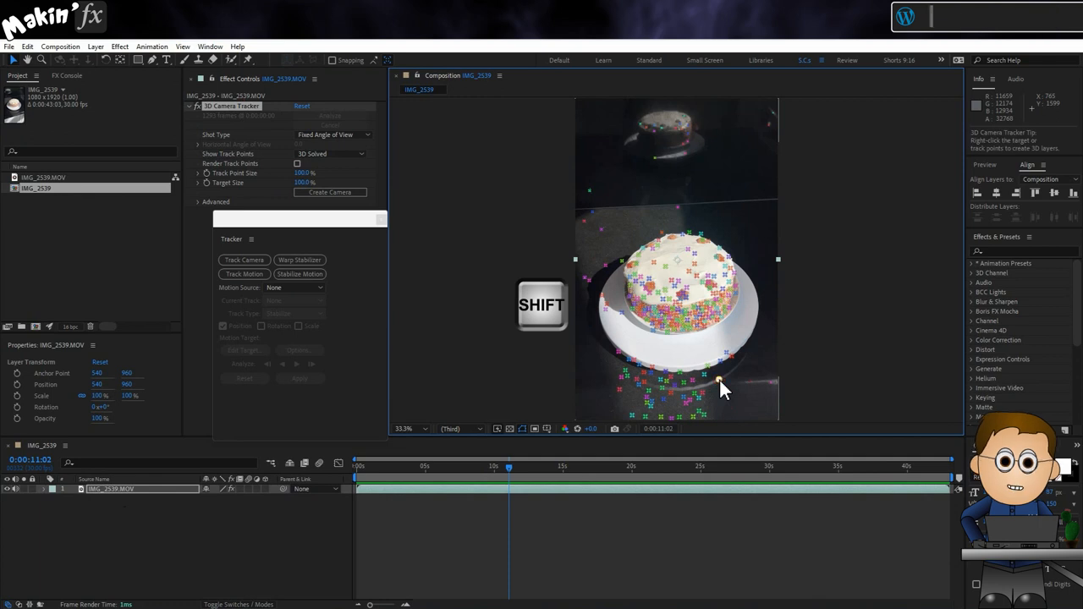
mouse_move(605, 235)
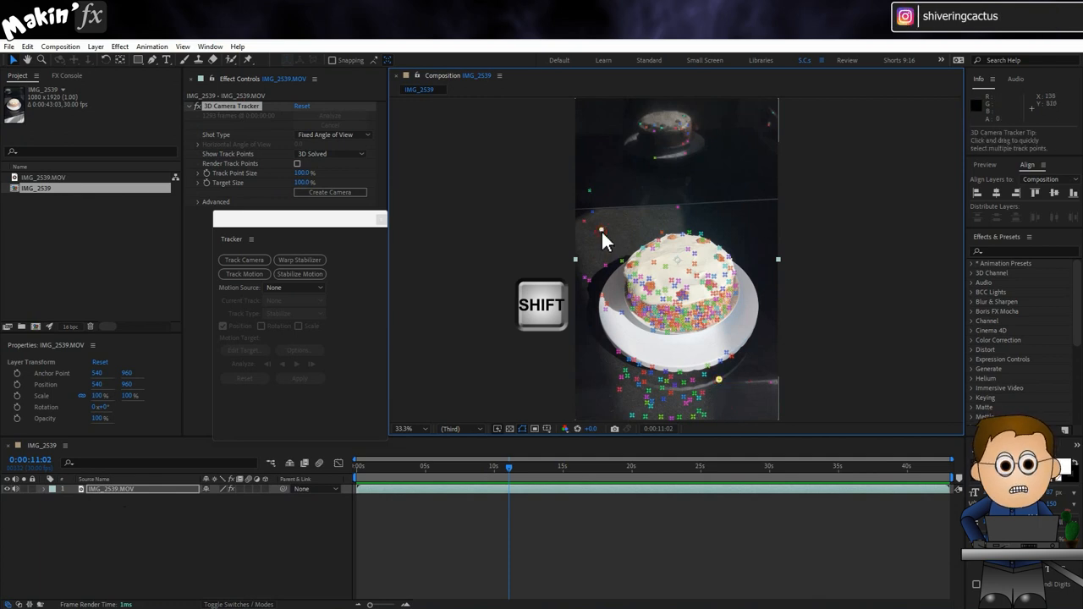
Select track points beside the cake and create a solid and camera there
left_click(600, 288)
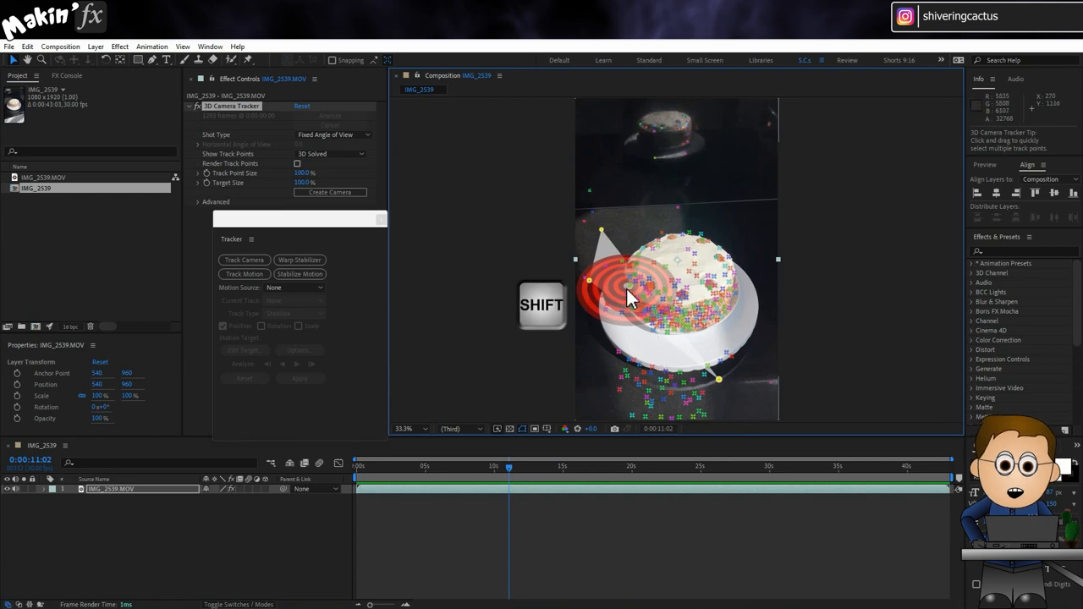
right_click(630, 296)
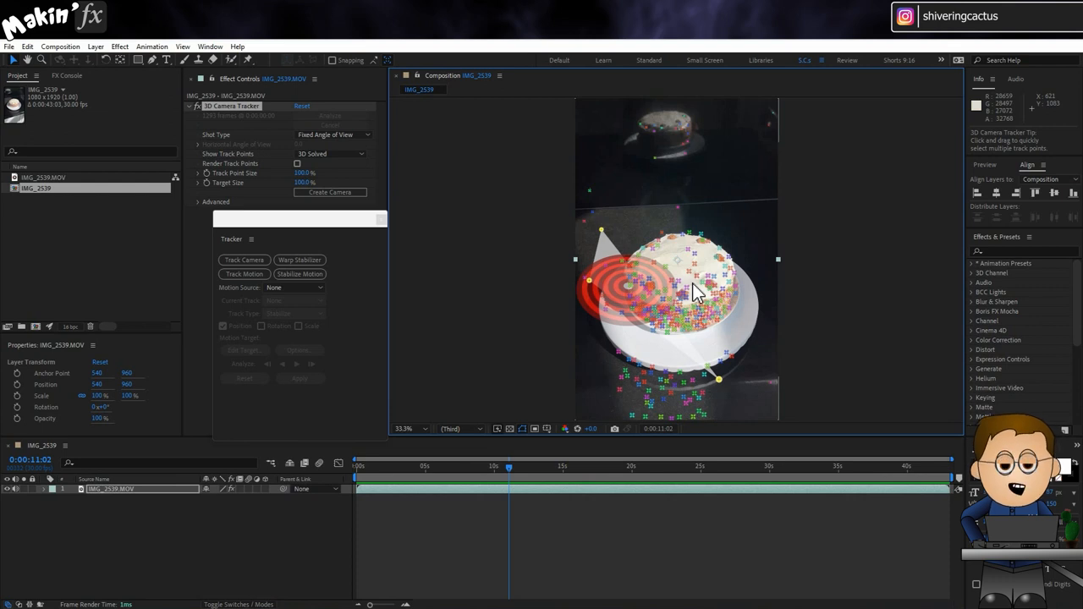
right_click(592, 288)
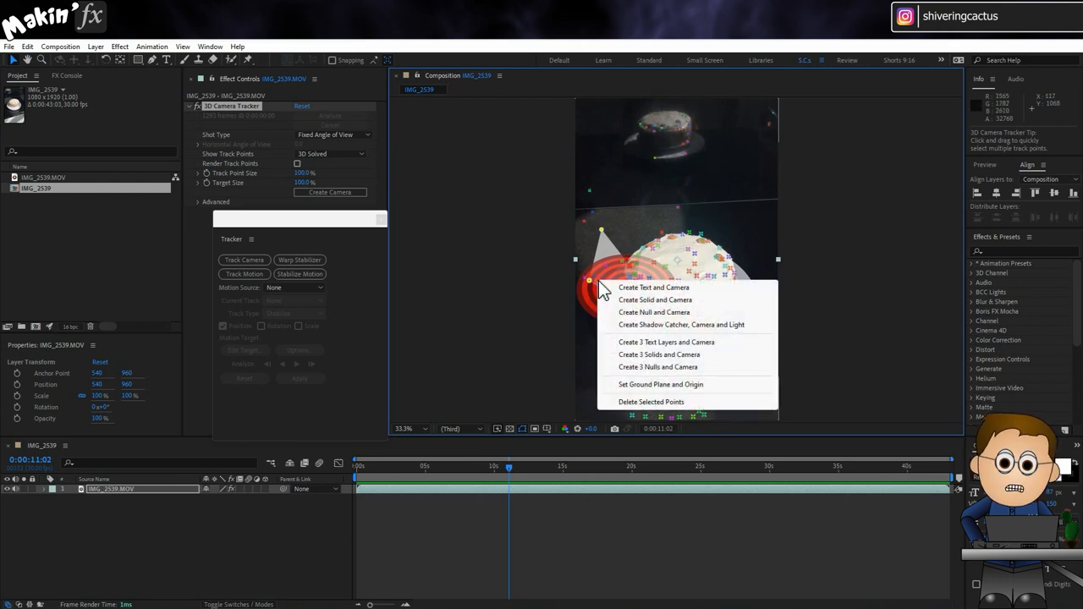
left_click(655, 299)
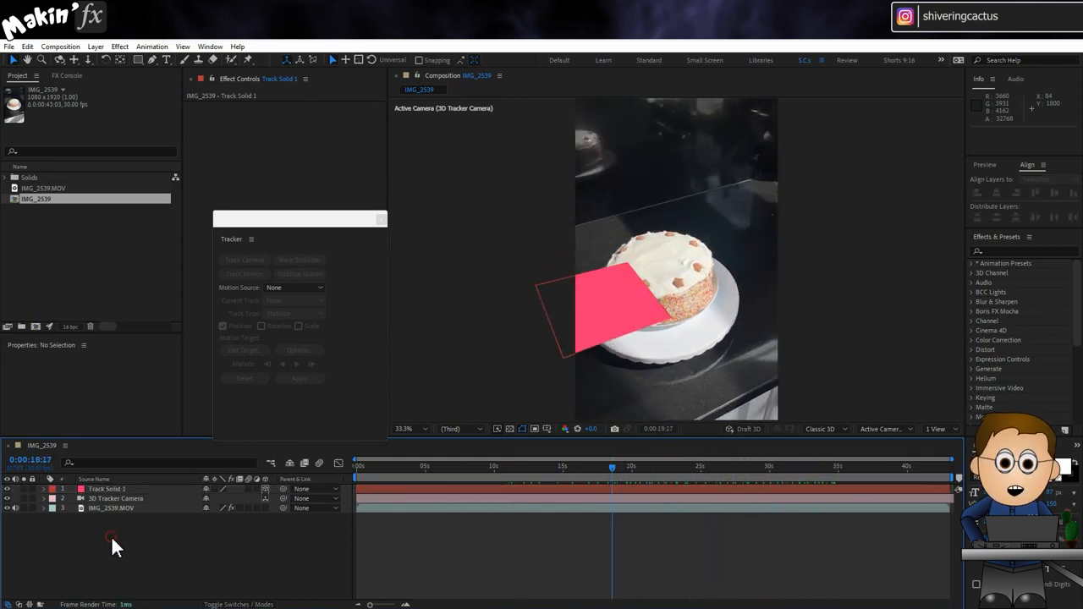
Show the 3D Tracker Camera's Position, then select Track Solid 1
left_click(116, 499)
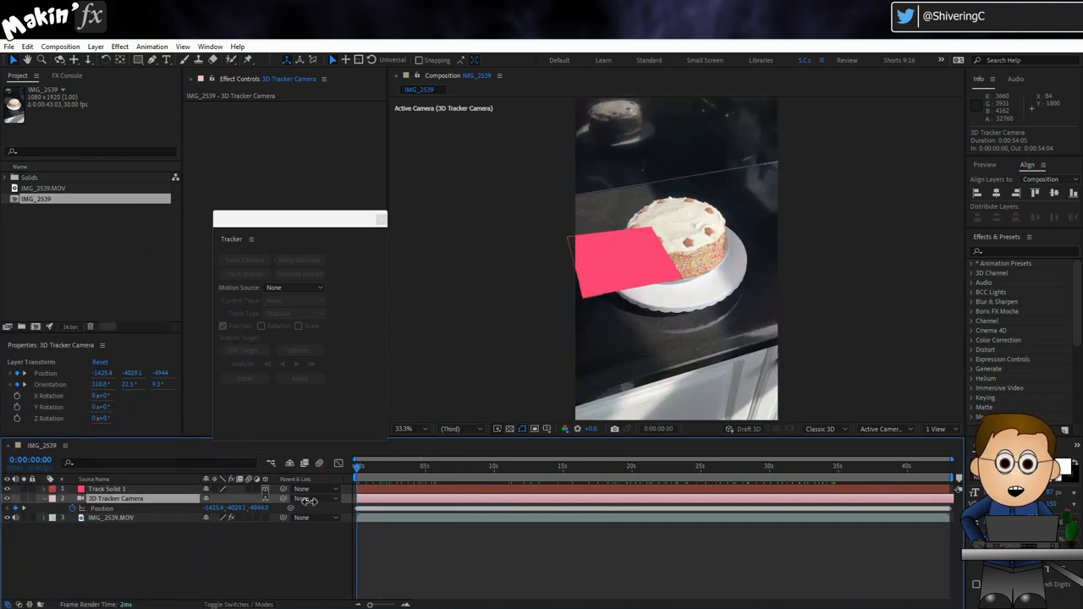
mouse_move(148, 535)
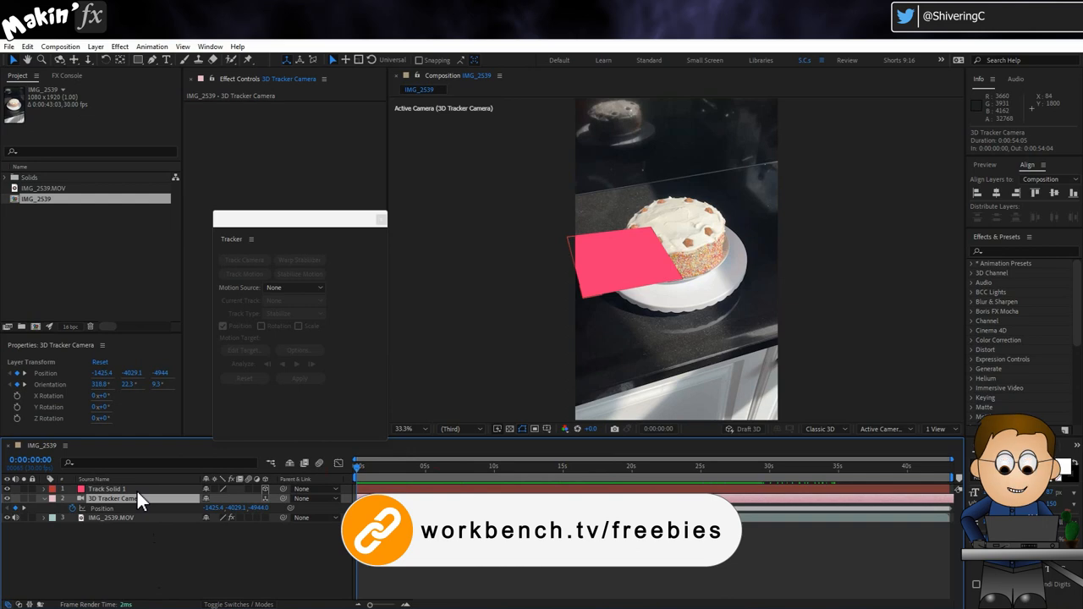
left_click(107, 489)
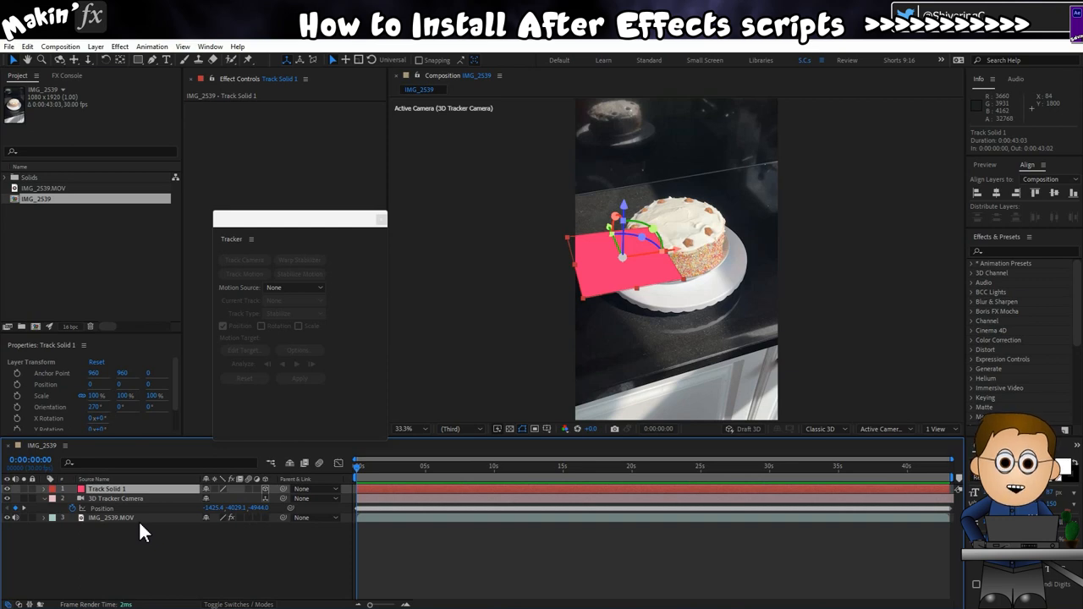
Launch Normalize Track.jsxbin from the Window menu to add Ground and Original Base layers
left_click(210, 46)
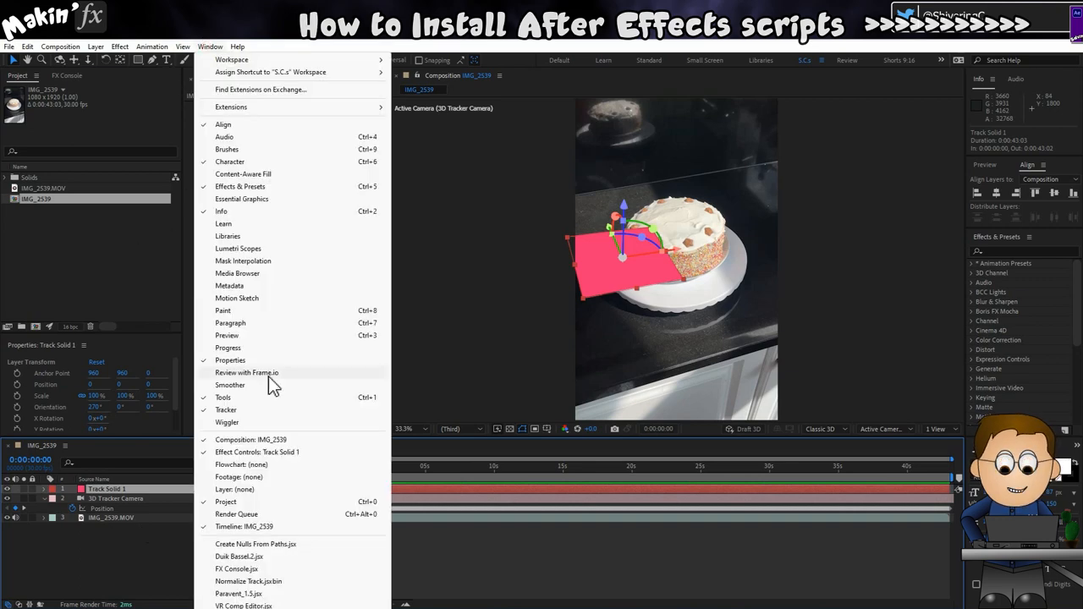
left_click(248, 581)
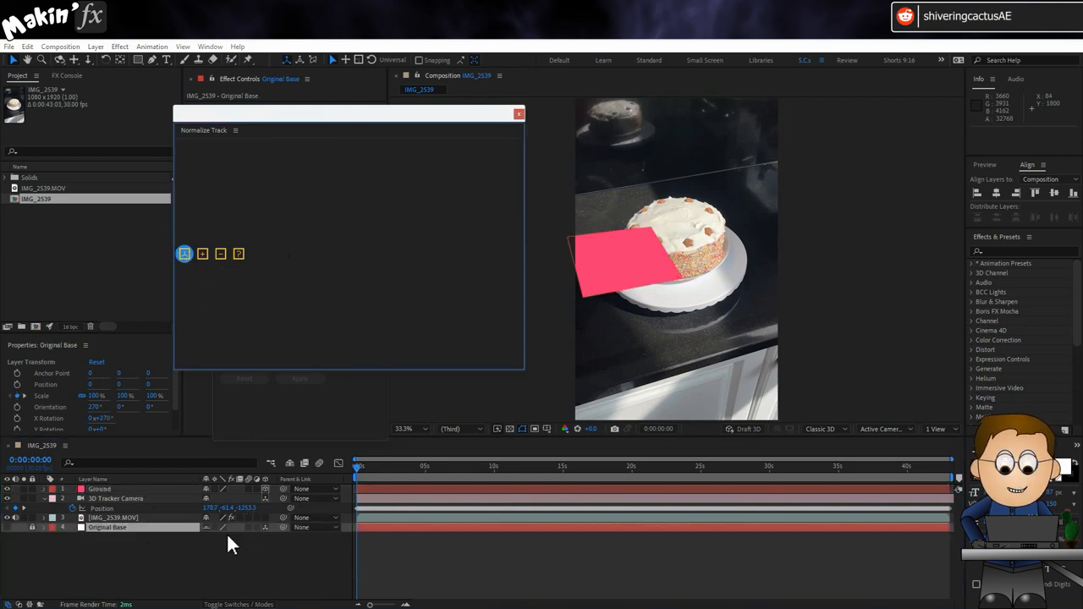
mouse_move(237, 556)
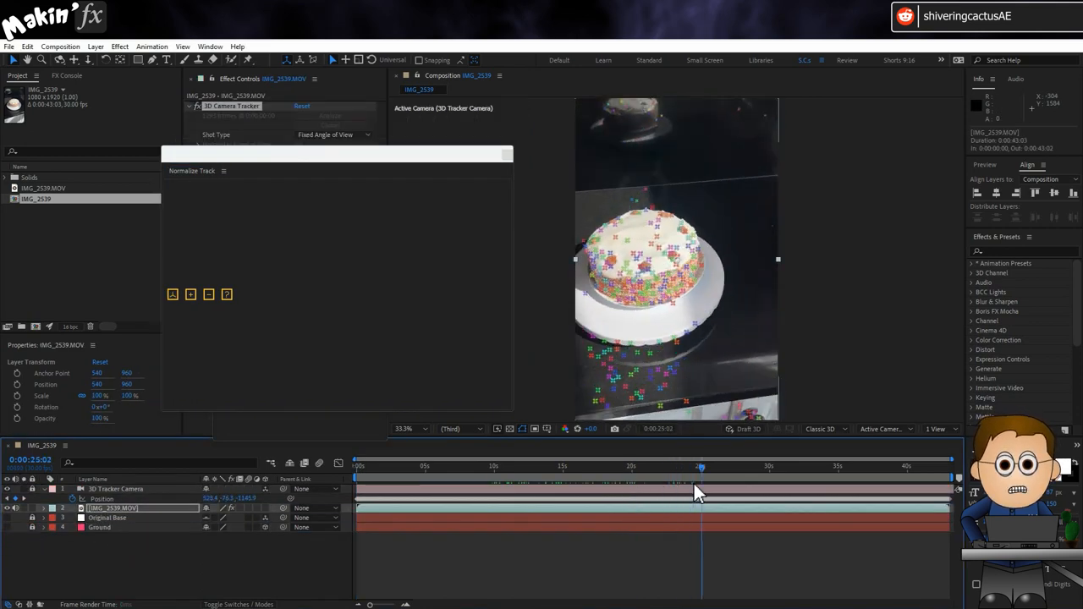
At about 26 seconds, create a null from a cake-top track point
left_click_drag(699, 466, 725, 466)
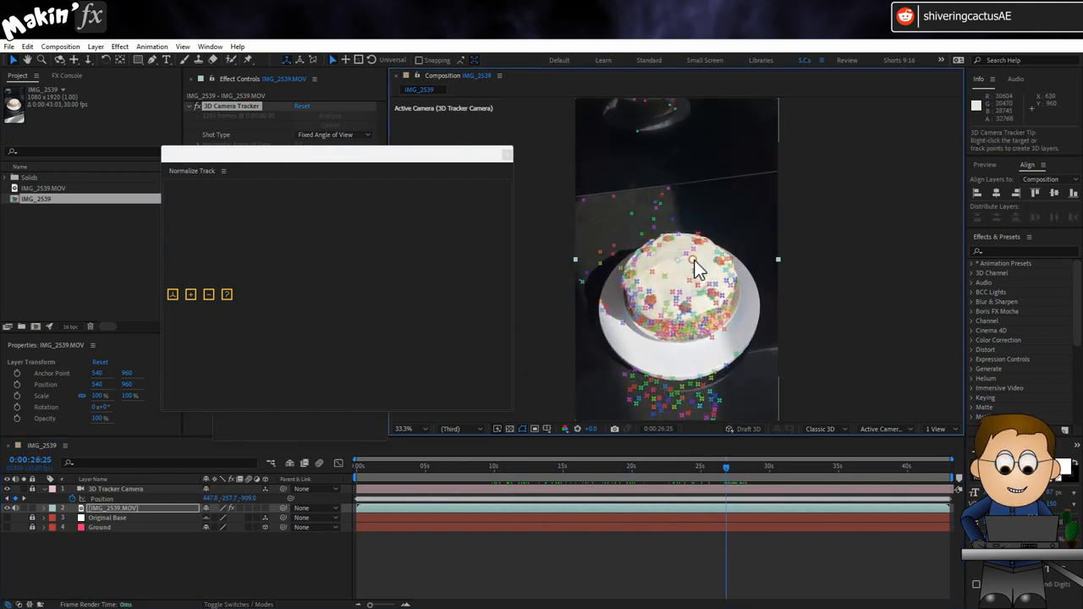
right_click(691, 260)
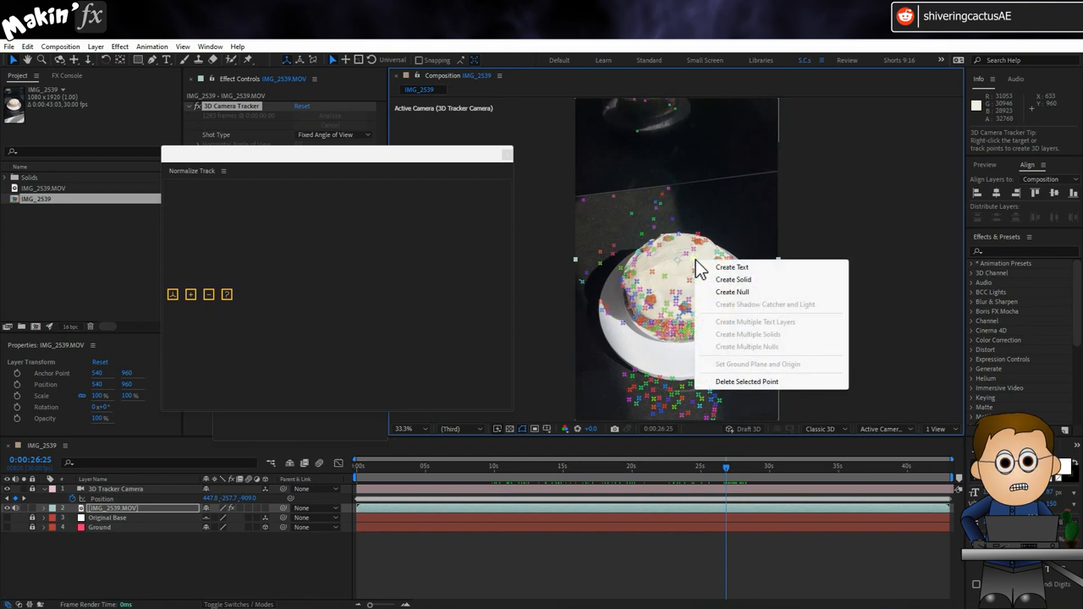
left_click(731, 291)
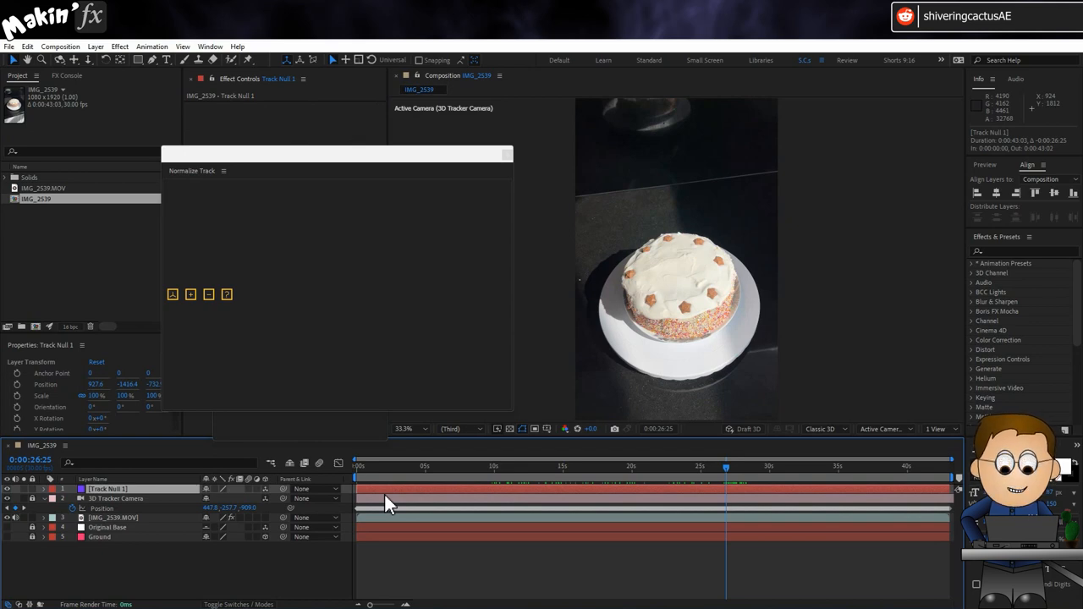
mouse_move(512, 498)
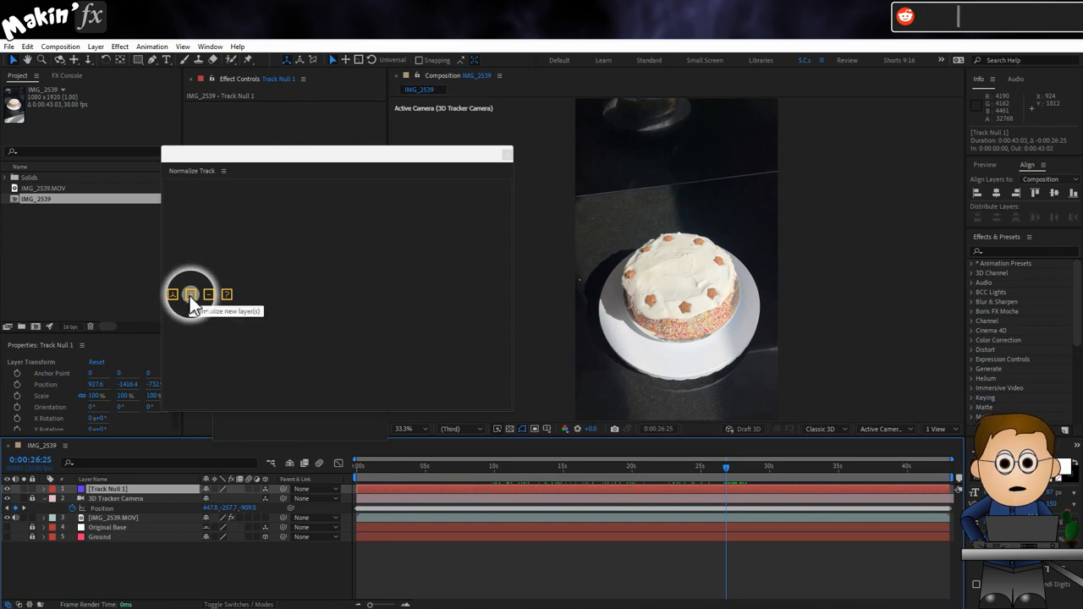
Normalize Track Null 1 into the tracked scene at 25.3% scale
left_click(191, 294)
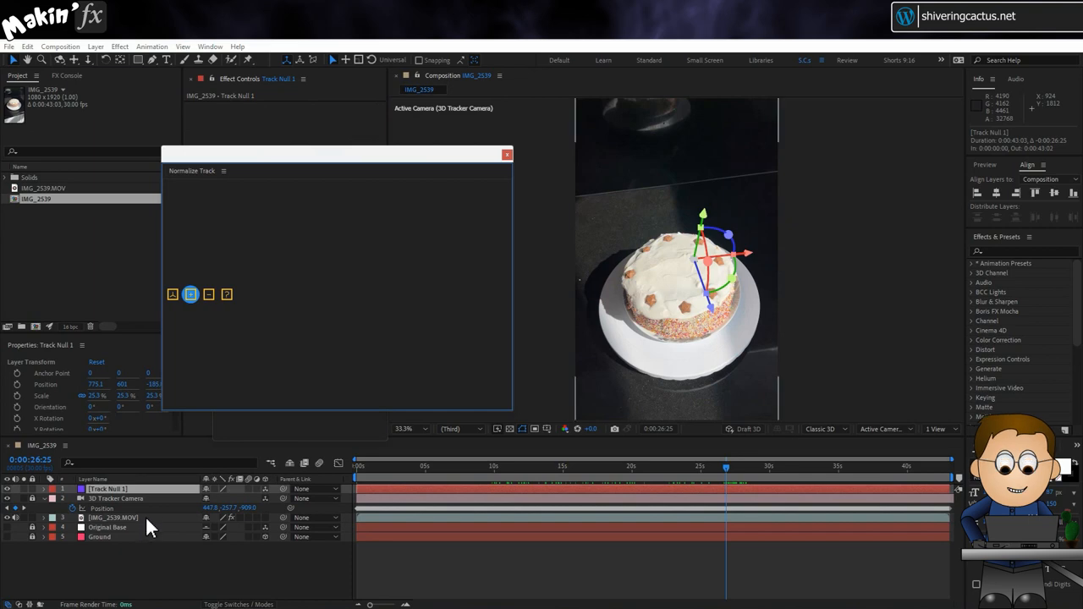
mouse_move(266, 359)
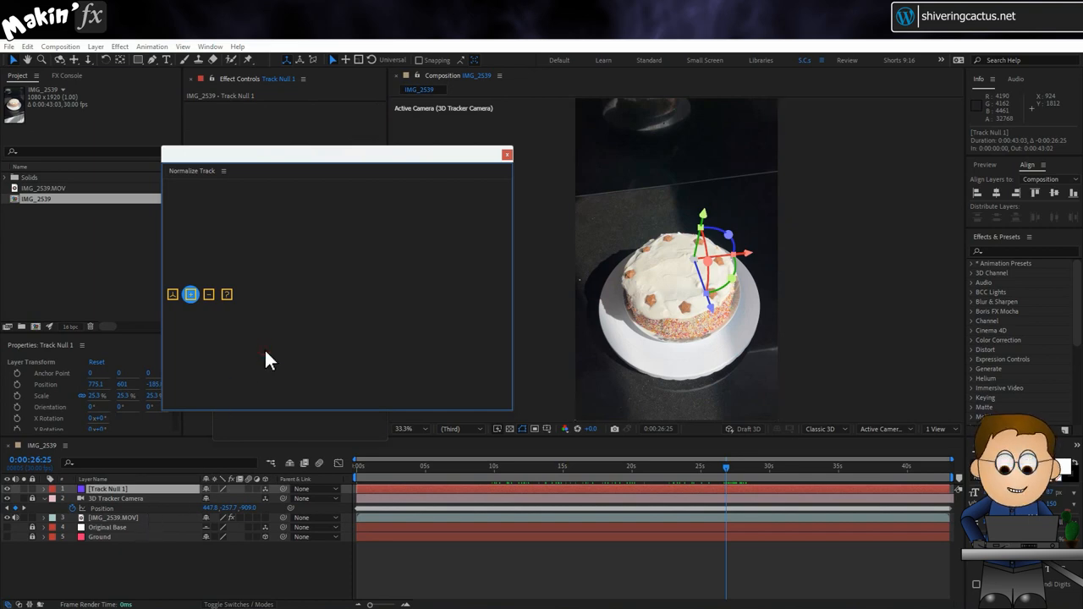
mouse_move(305, 323)
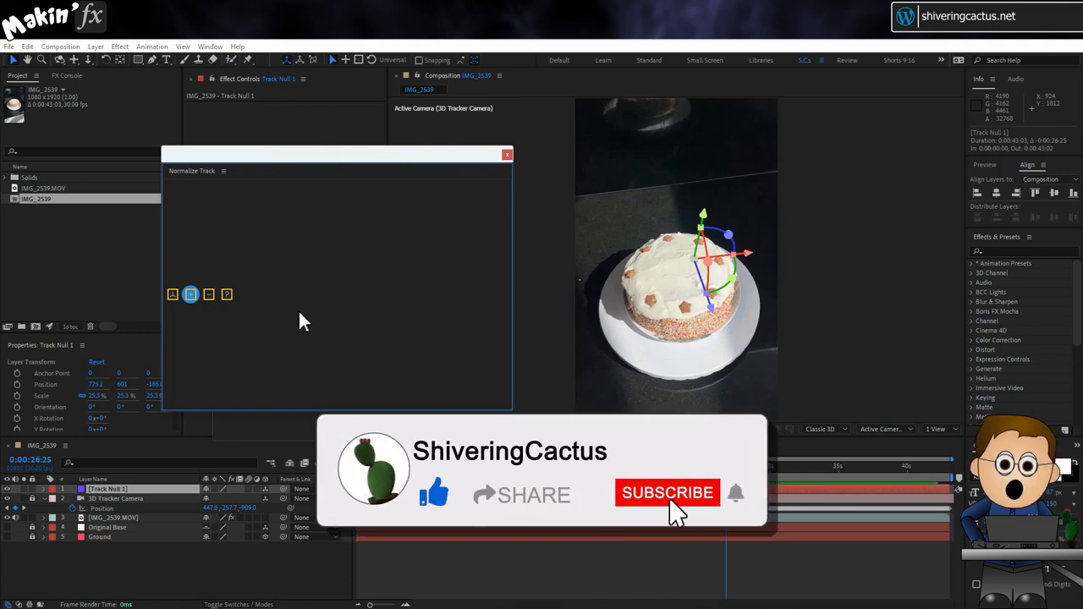
left_click(667, 493)
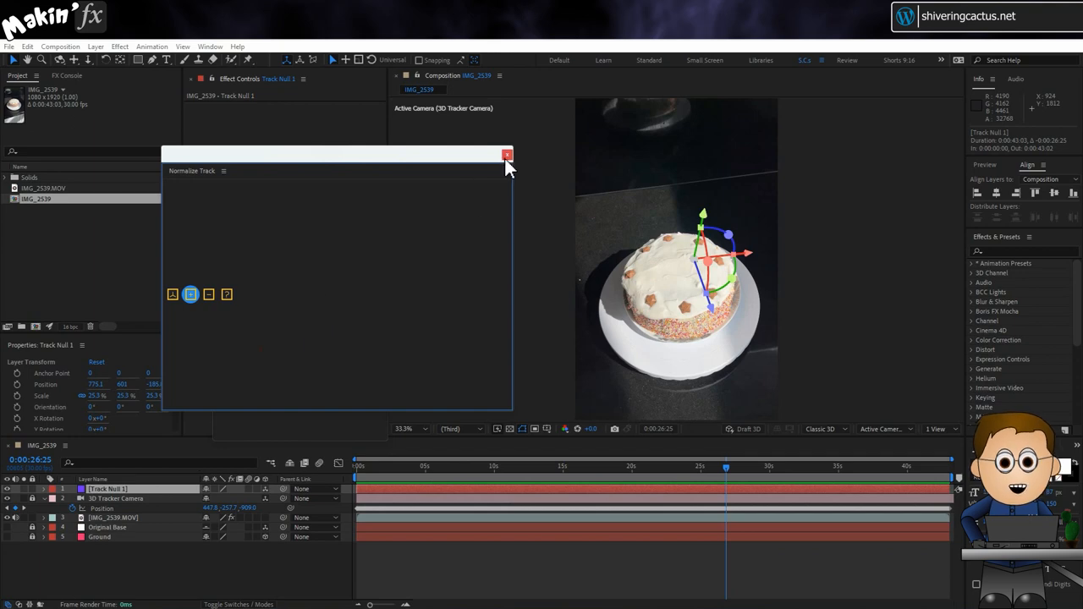
Close the Normalize Track window and rename Track Null 1 to Cake Top NULL
left_click(507, 155)
type("Cake Top NULL")
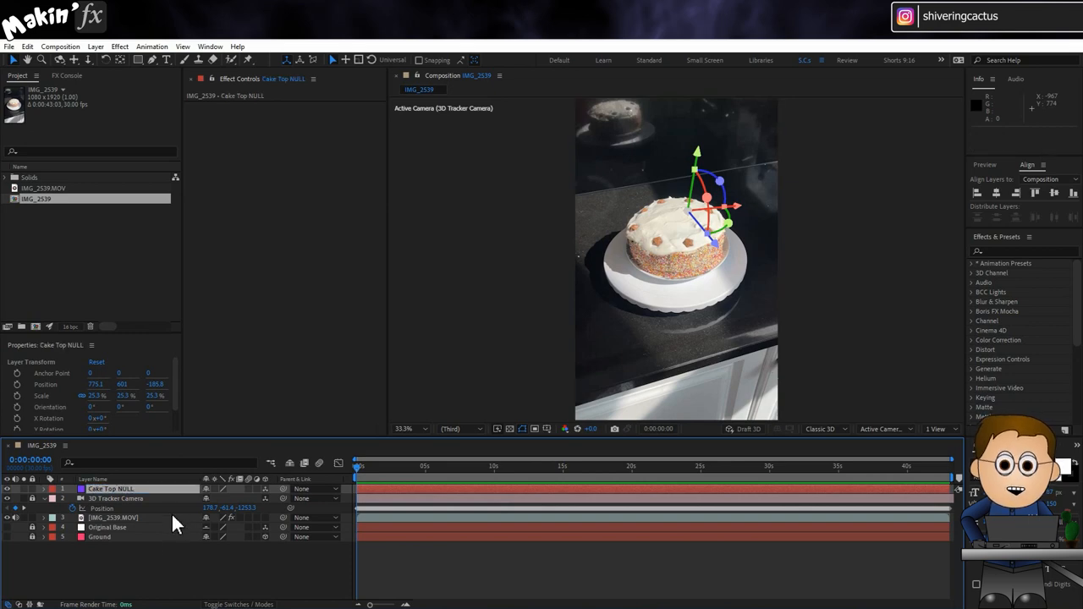
left_click(110, 489)
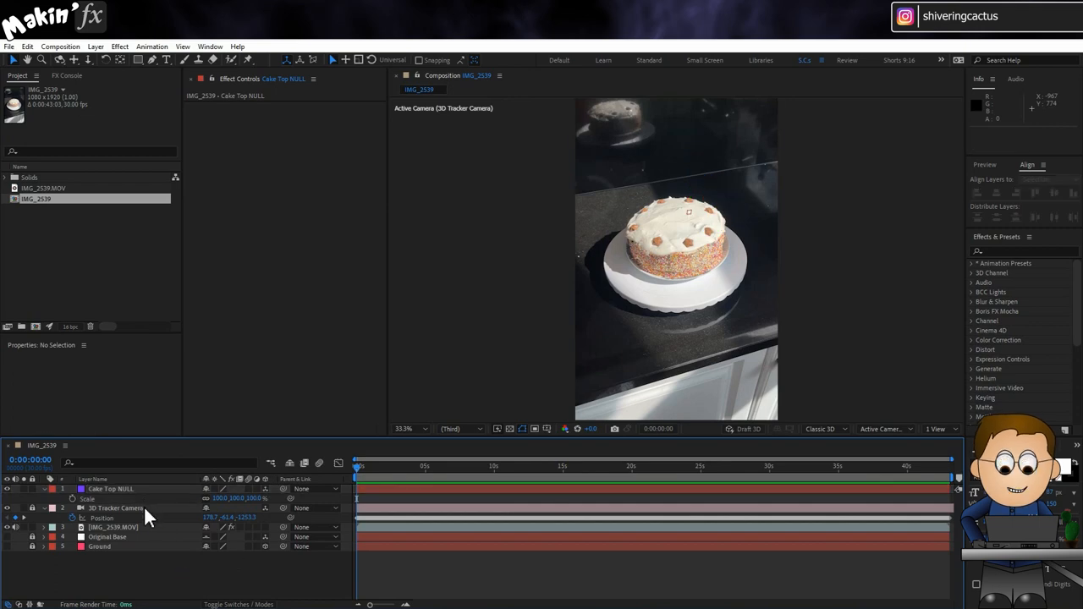
Add a new 1000x1000 magenta solid, Magenta Solid 1, via Layer > New > Solid
left_click(95, 46)
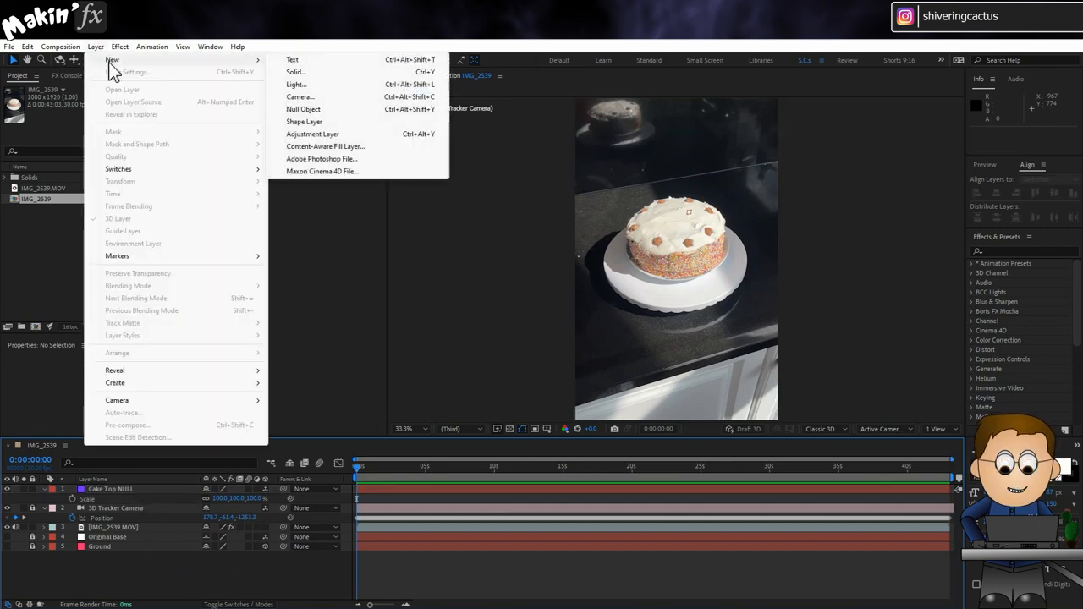
left_click(295, 71)
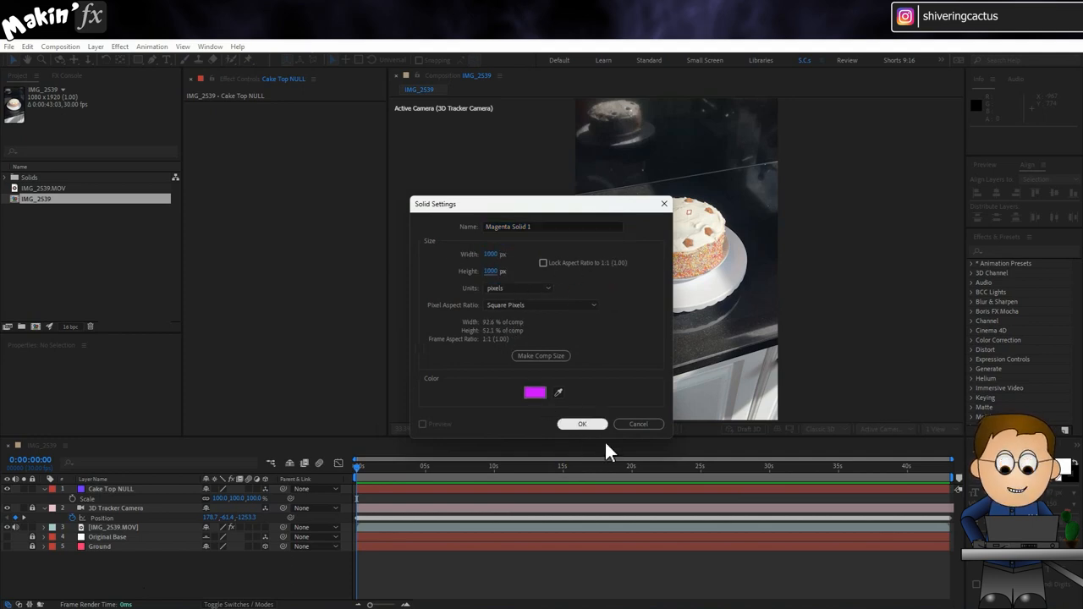
left_click(582, 424)
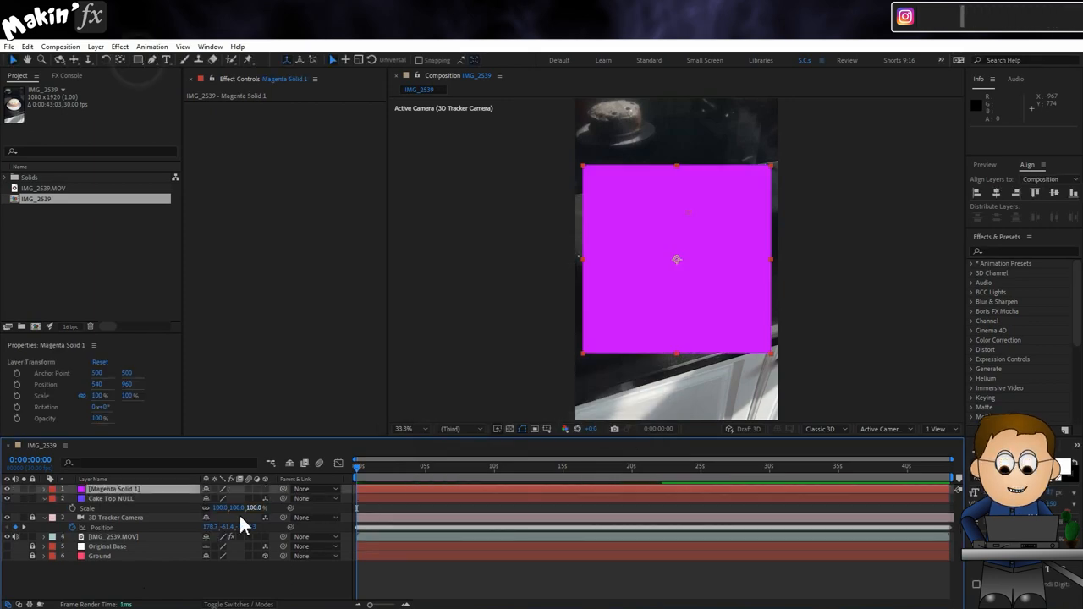
Give Magenta Solid 1 an elliptical mask, make it 3D, and parent it to Cake Top NULL
left_click(138, 59)
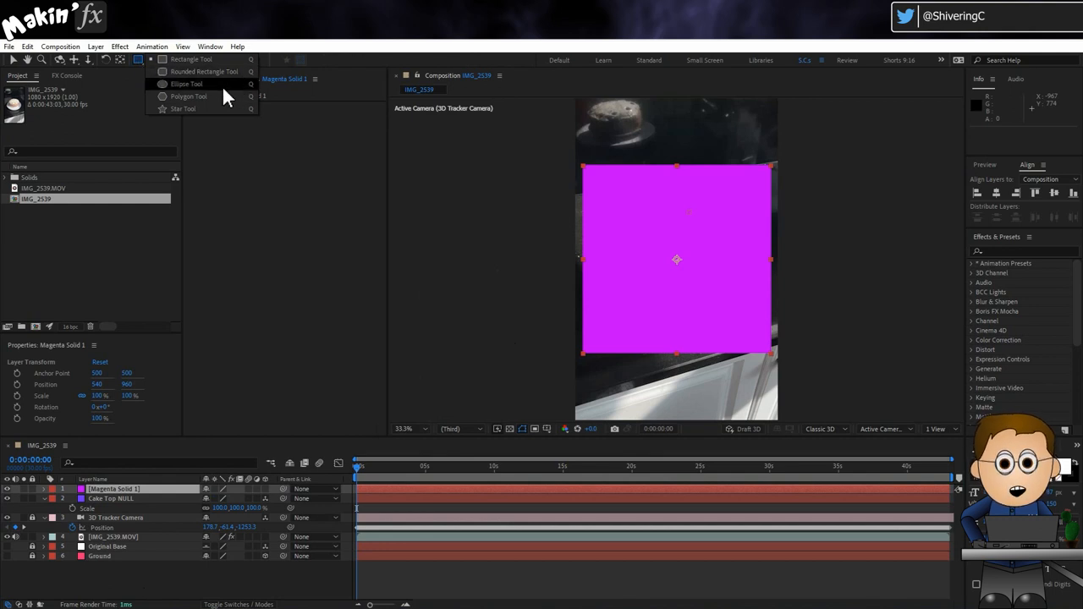
left_click(186, 84)
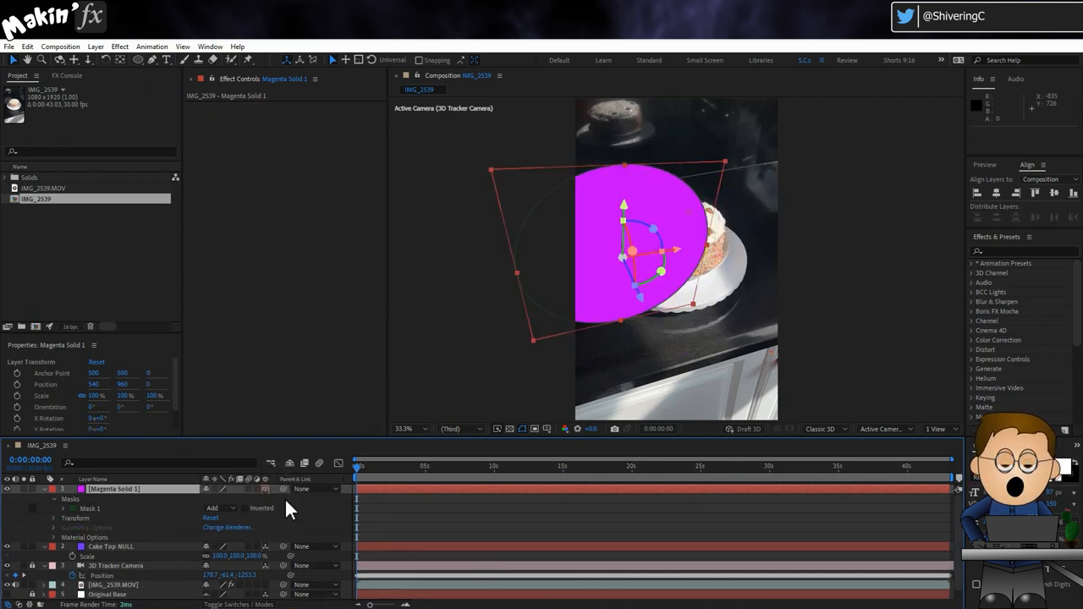
left_click_drag(284, 489, 135, 546)
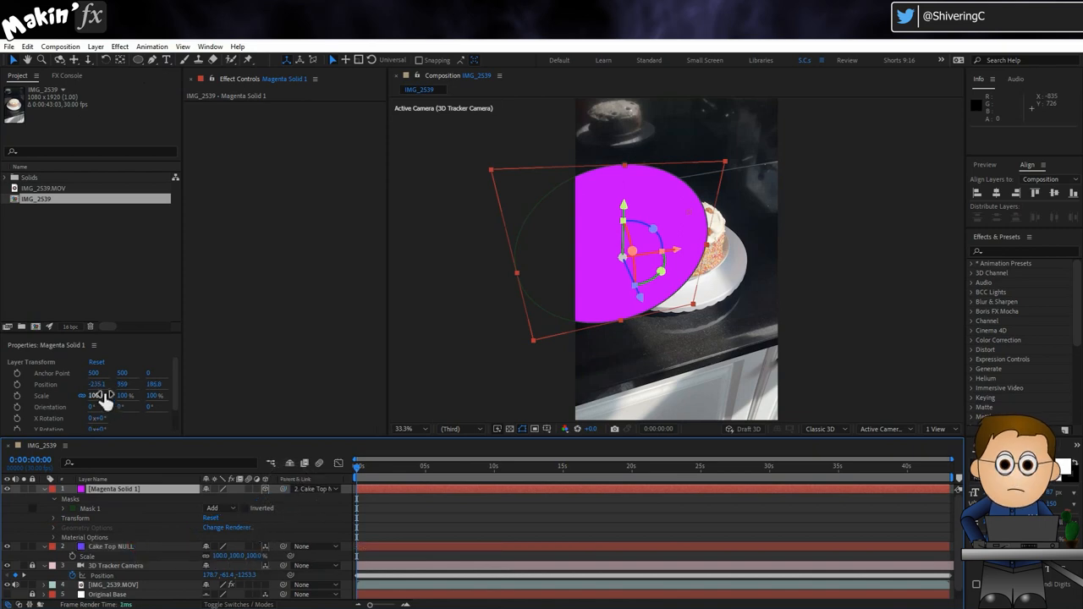
Undo, then lay the solid flat at X Rotation -90 and 31% scale as Cake Top MATTE
key("ctrl+z")
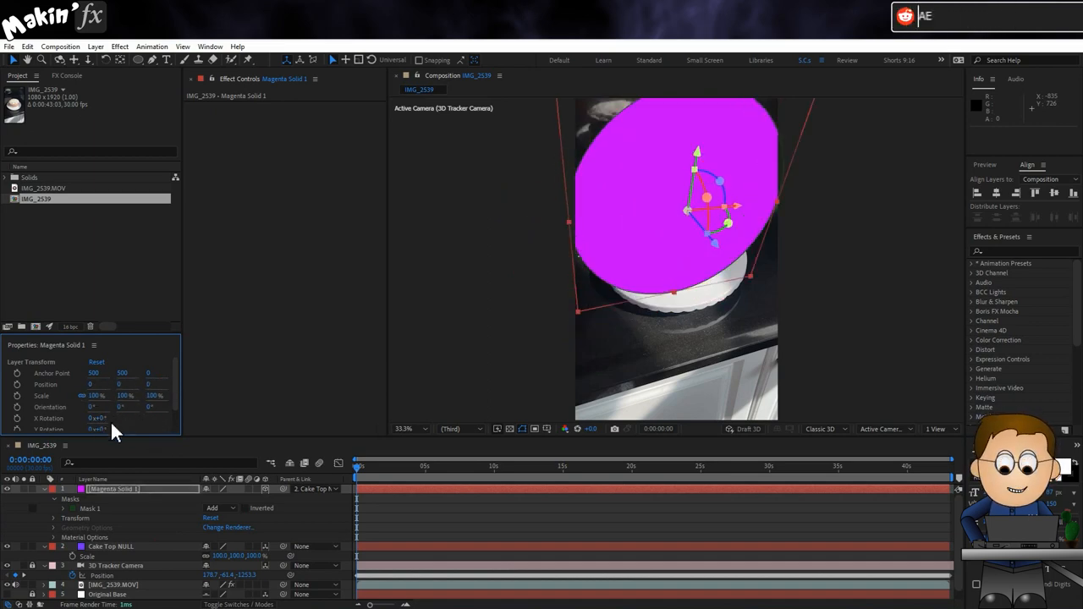
left_click(95, 418)
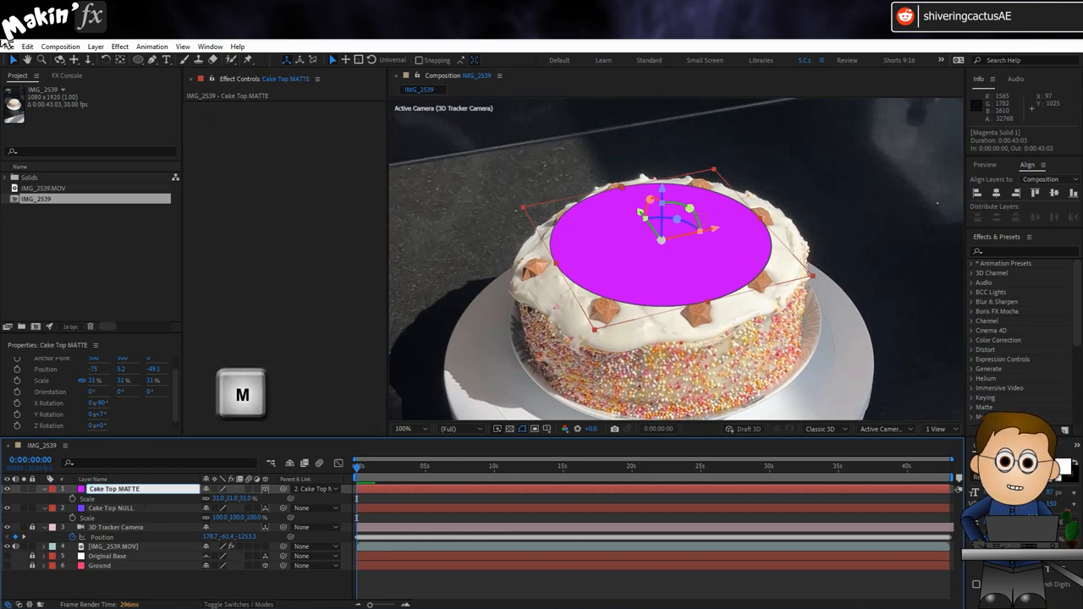
Give the matte mask 150 feather and -75 expansion, and pick a new label colour
left_click(44, 489)
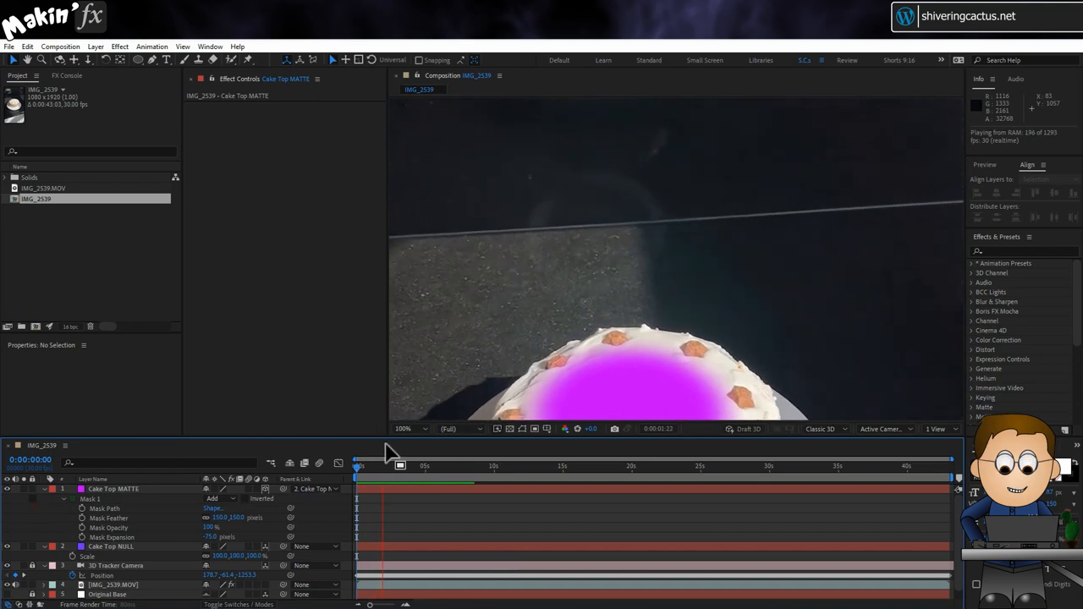
left_click(408, 428)
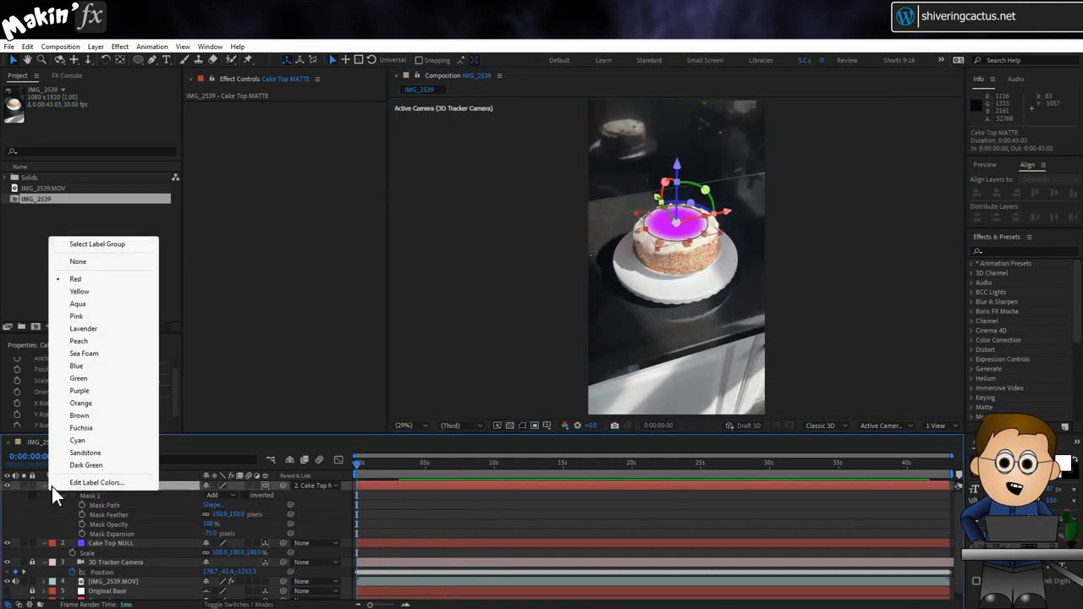
mouse_move(118, 391)
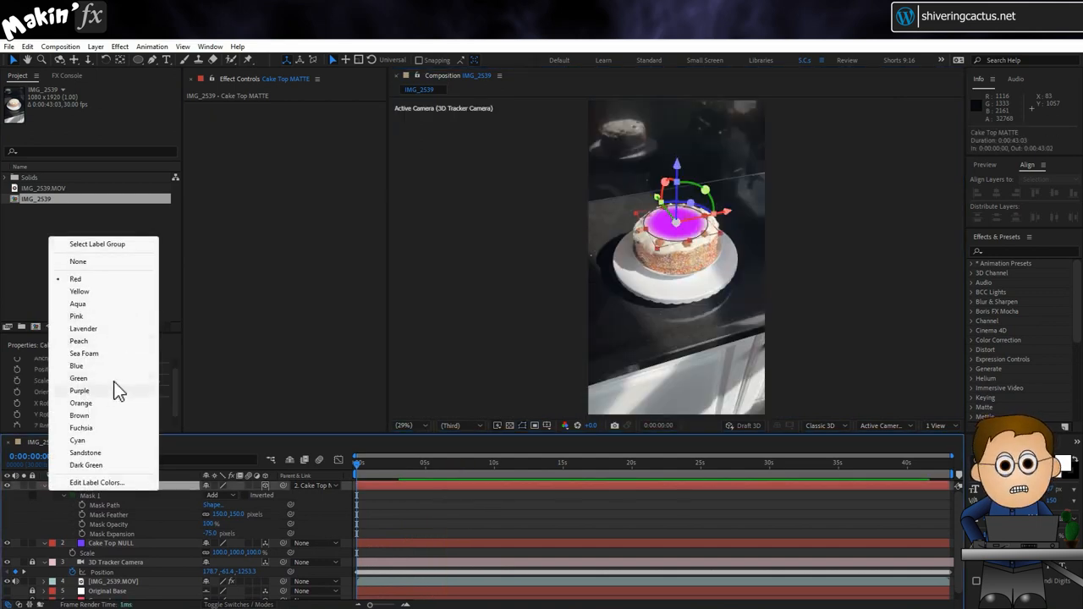
left_click(76, 278)
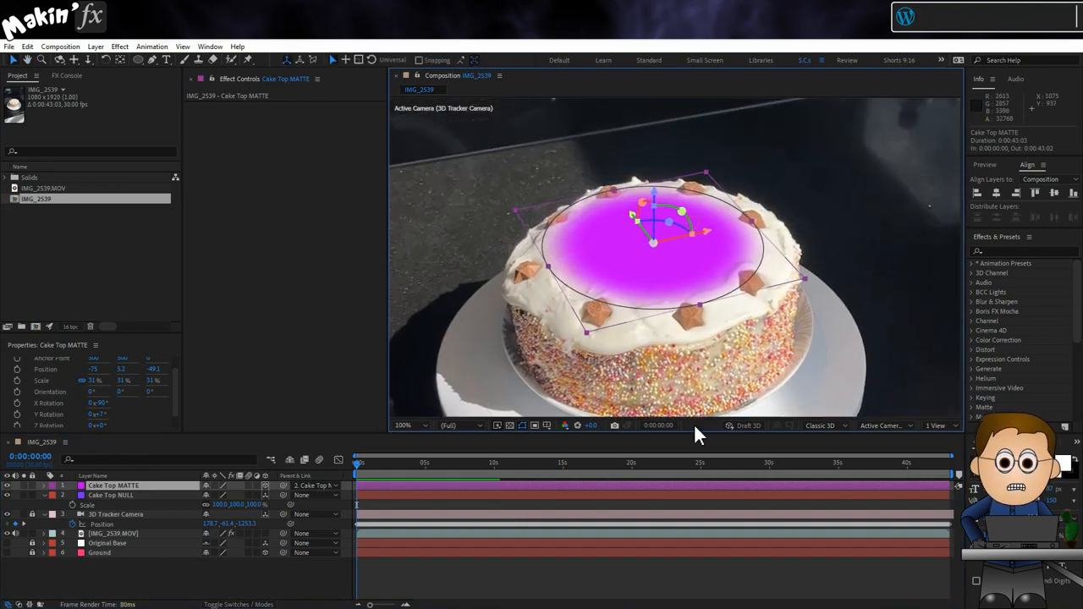
Apply the Transition > Iris Wipe effect to Cake Top MATTE
left_click(120, 47)
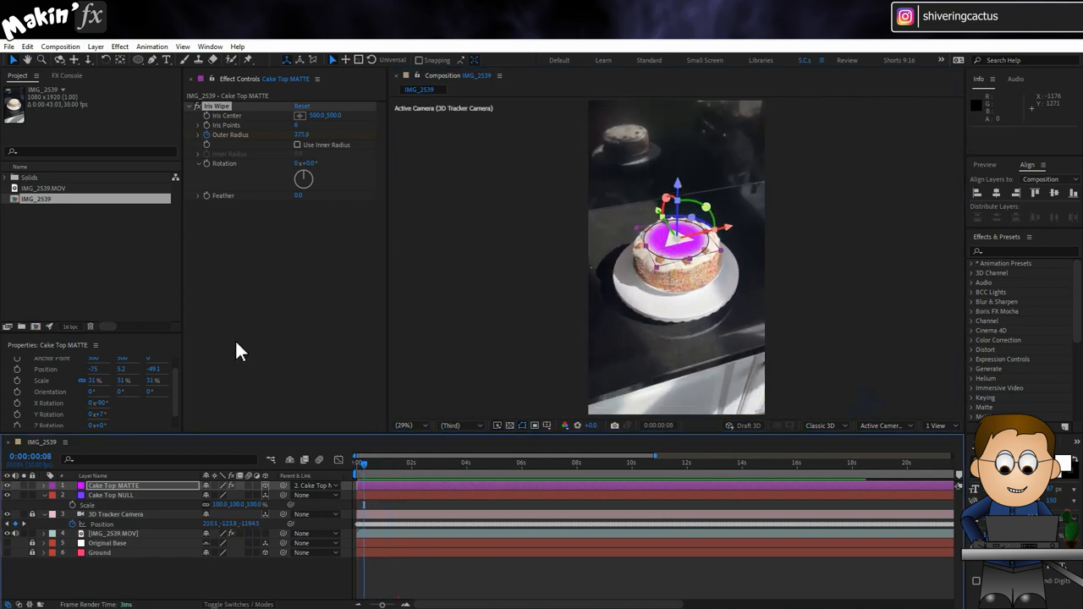
Add Distort > Twirl to Cake Top MATTE and drag its Angle value
left_click(120, 47)
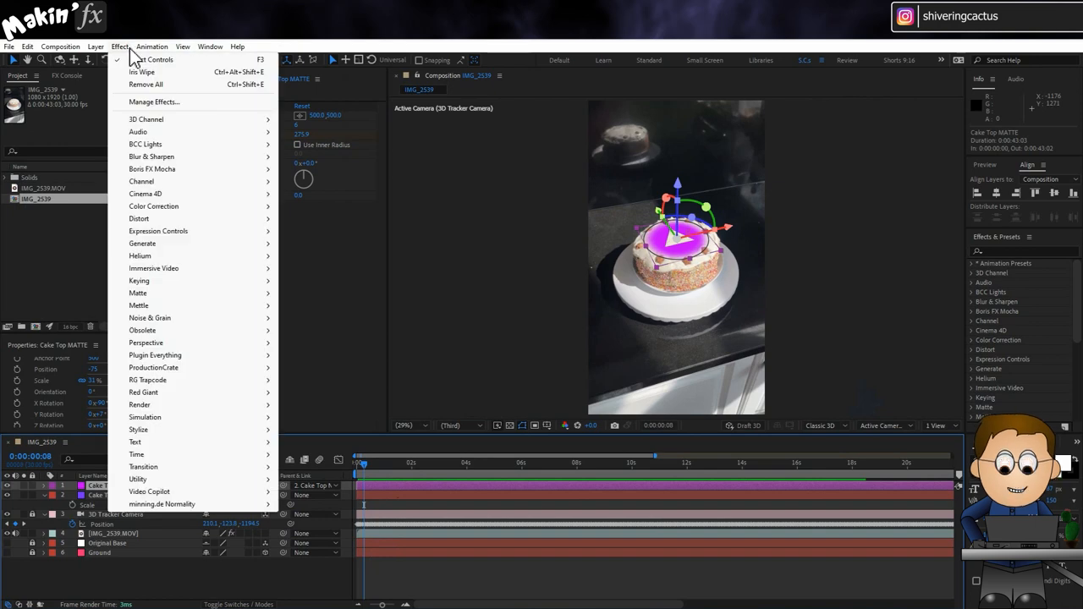
mouse_move(139, 218)
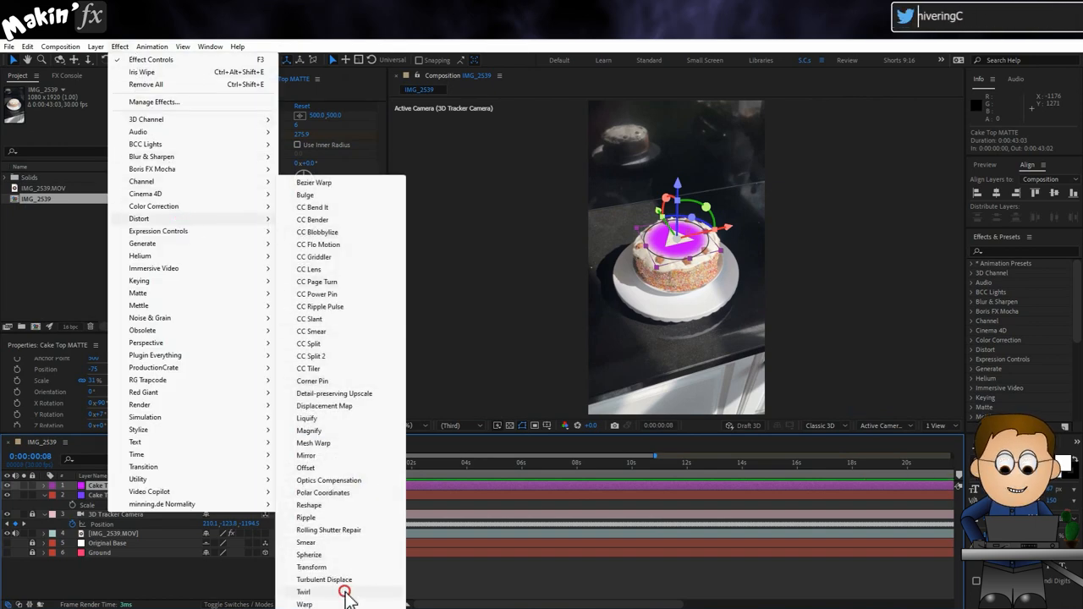
left_click(303, 591)
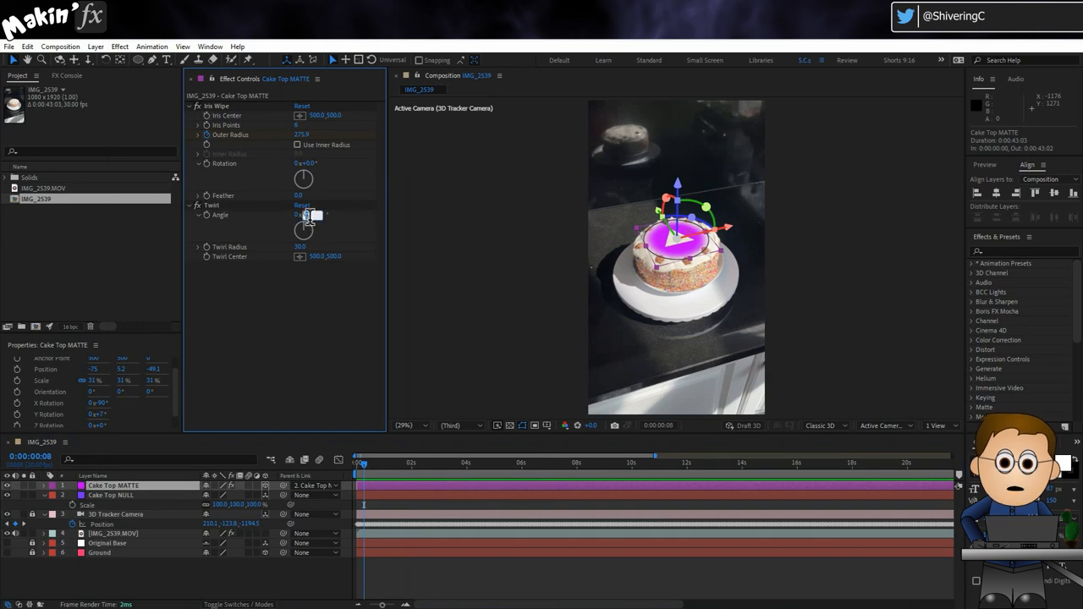
left_click_drag(304, 214, 313, 228)
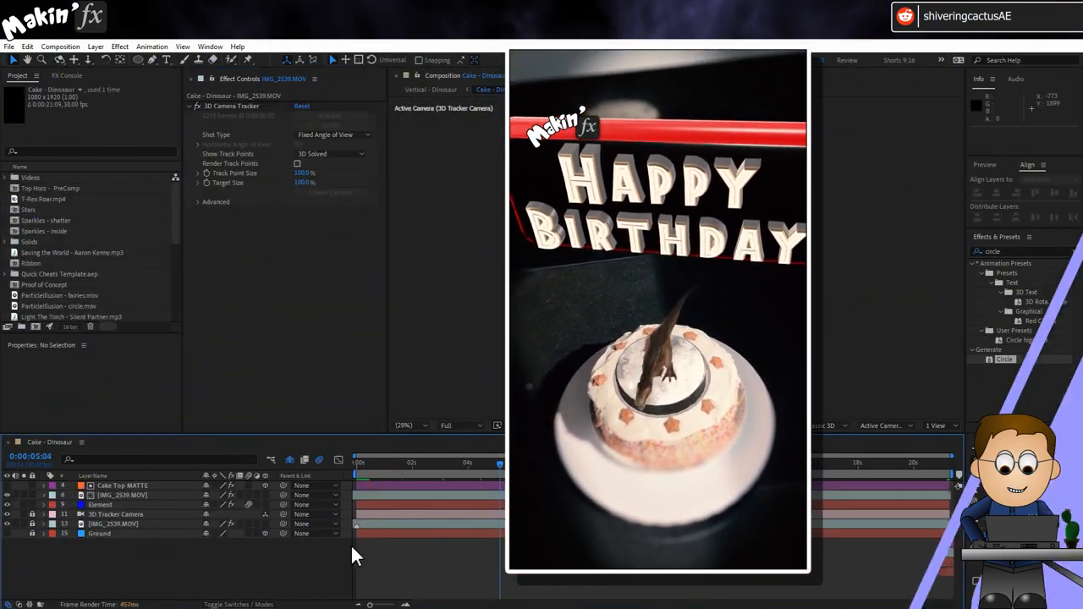
Open Scene Setup to view the dinosaur inside the holed red cylinder
left_click(100, 504)
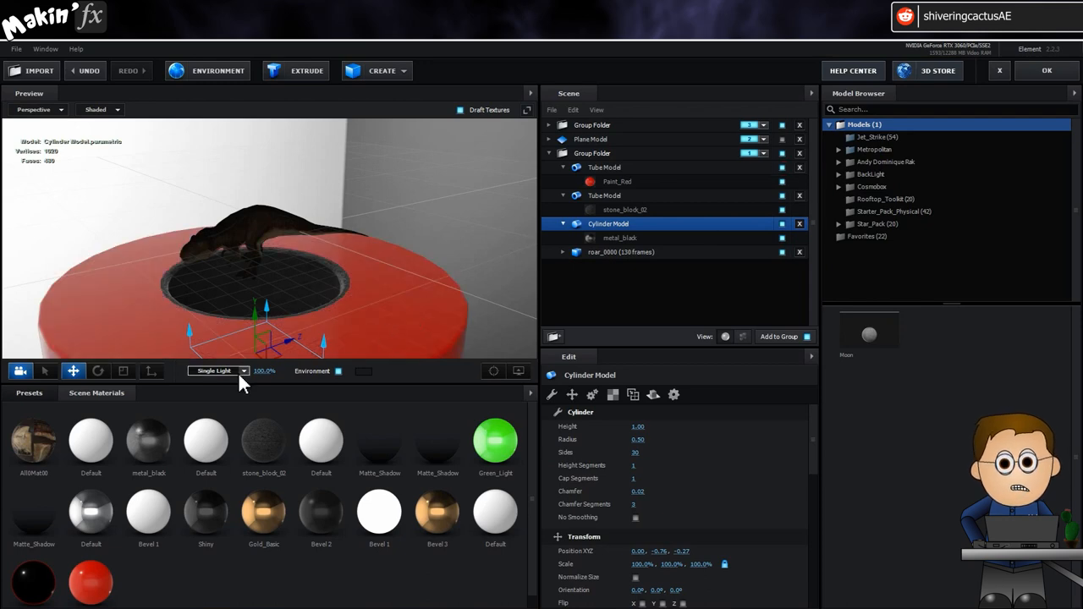
Close Element 3D with OK and open the Amber Cake carrot composition
left_click(617, 181)
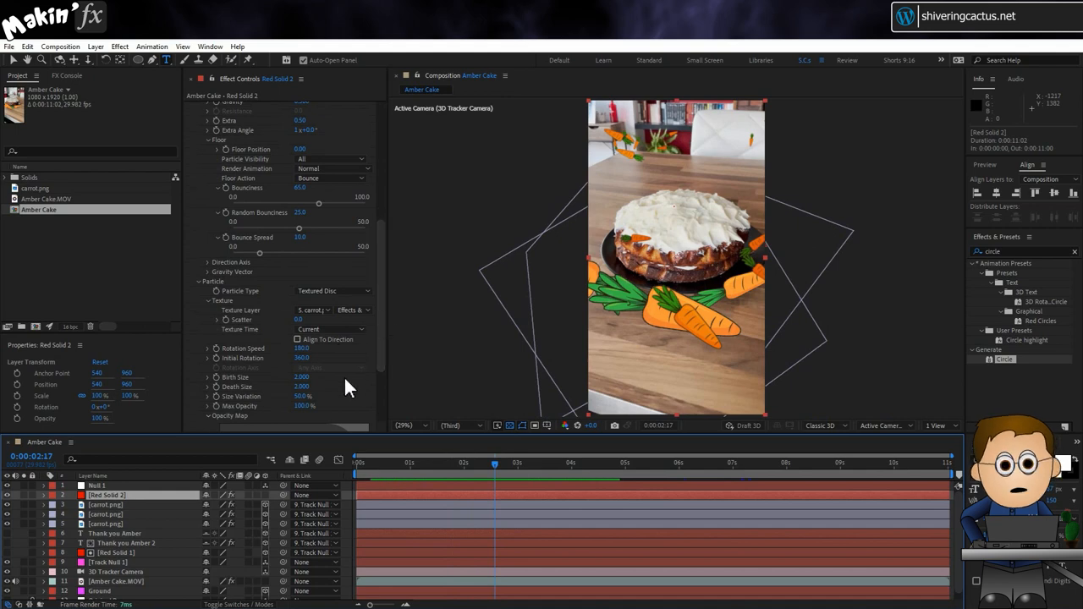
Play the Amber Cake carrot animation from near its start
left_click(392, 470)
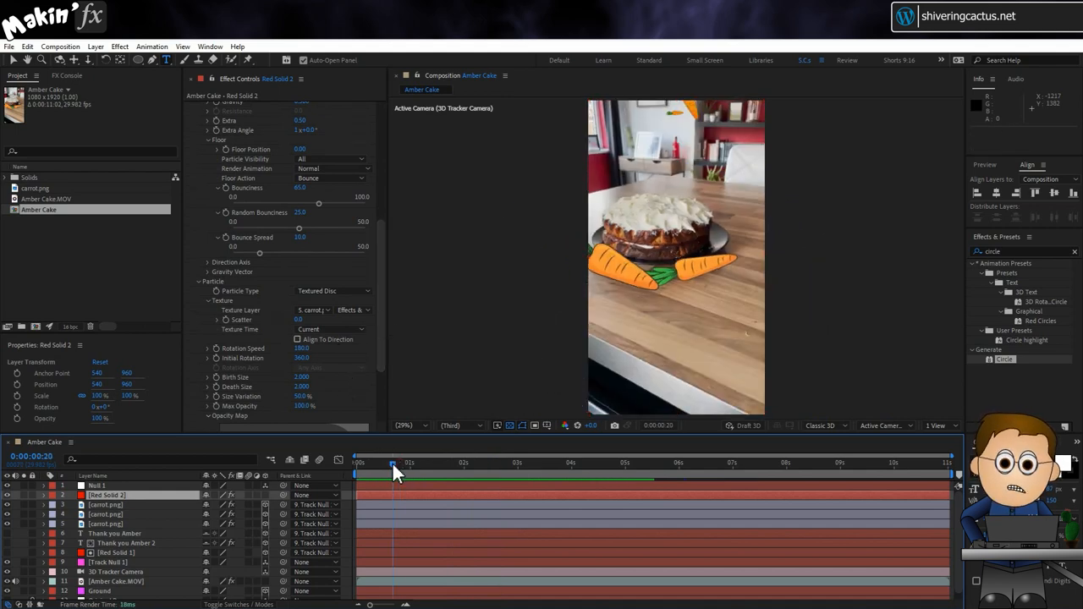
key("space")
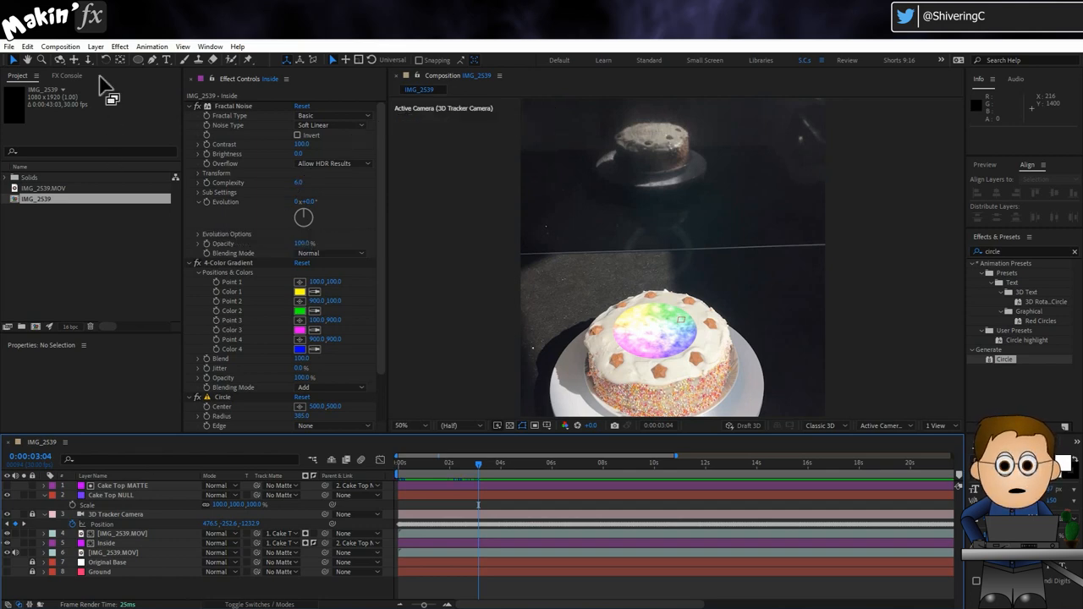
Create a new adjustment layer at the top of the IMG_2539 comp
left_click(95, 46)
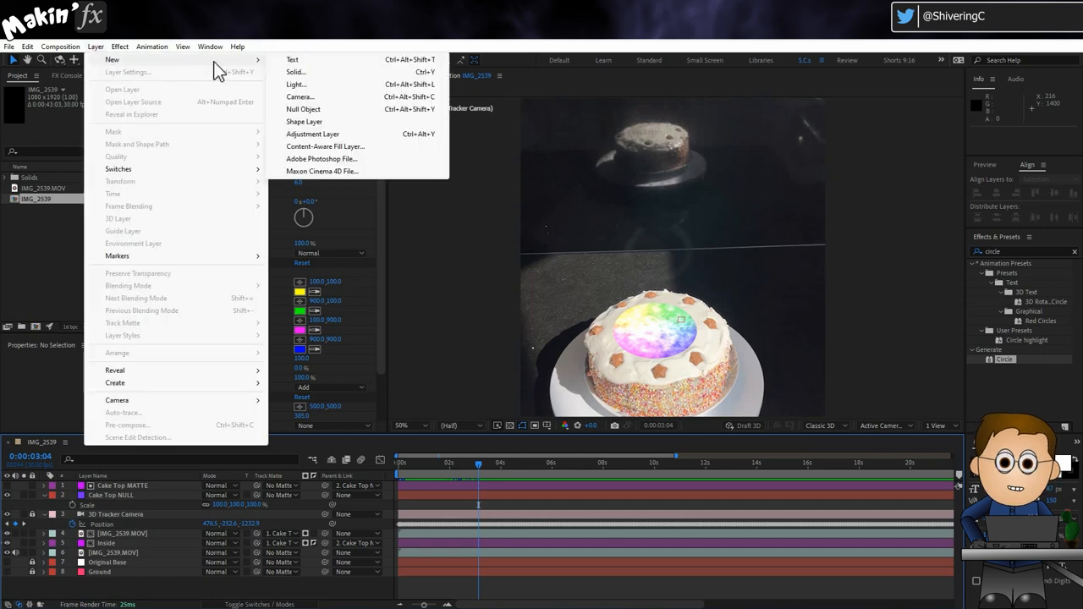
left_click(312, 133)
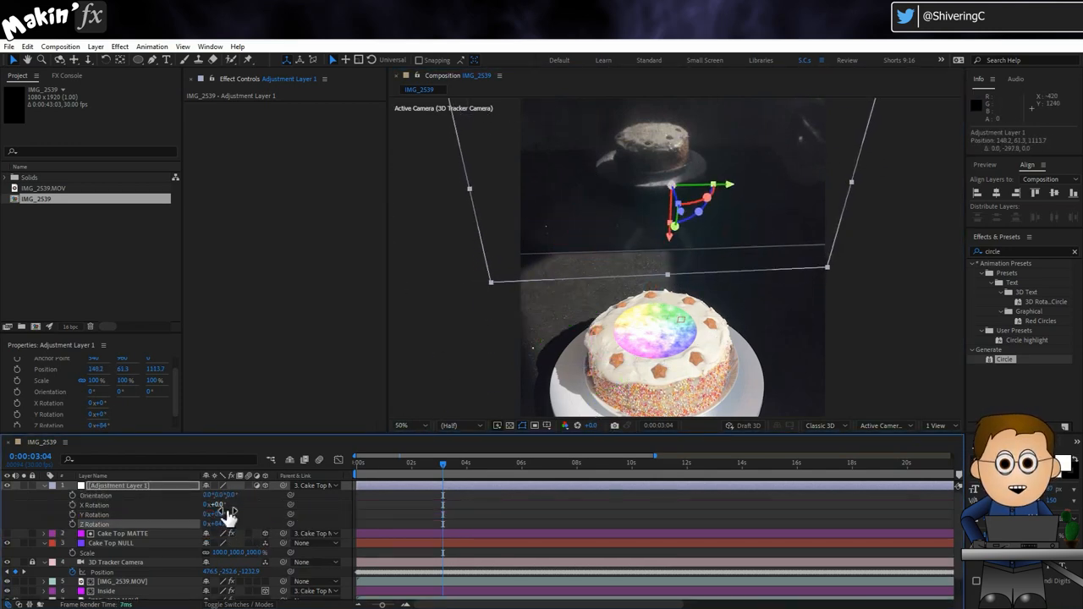
left_click(119, 47)
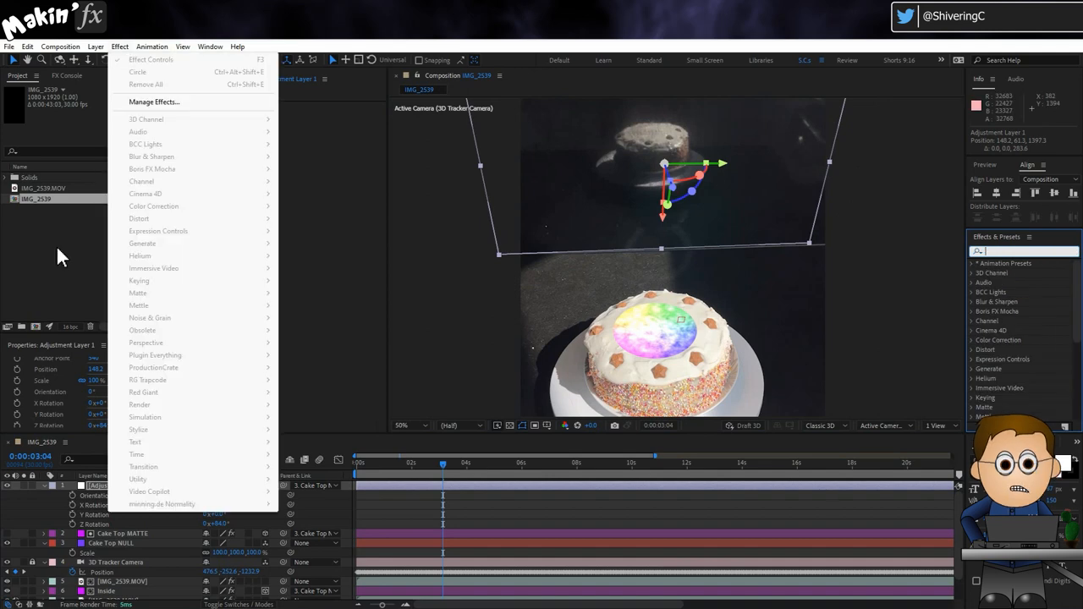